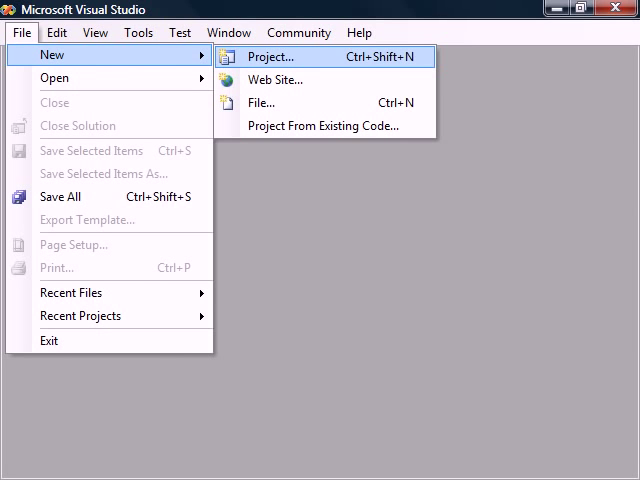
Step: Open the New Project dialog from the File > New menu
click(276, 57)
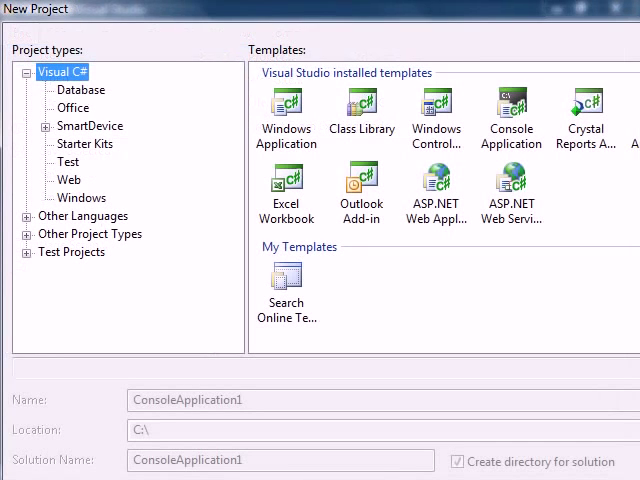
Step: Pick a Visual C# project template for the new MySolution solution
click(510, 115)
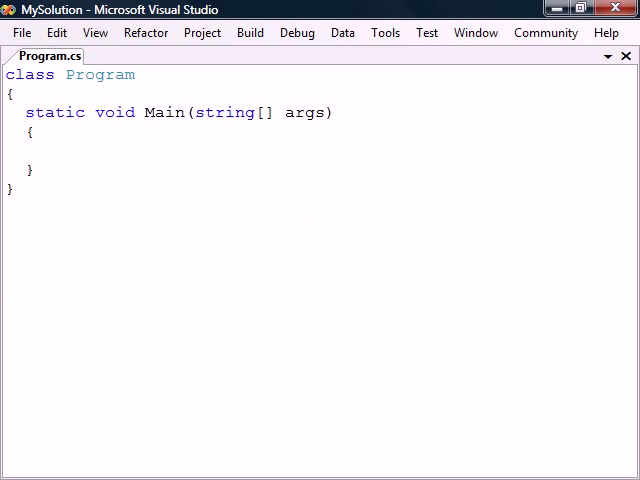
Step: Rename the Program class to MyApp in Program.cs
text(MyApp)
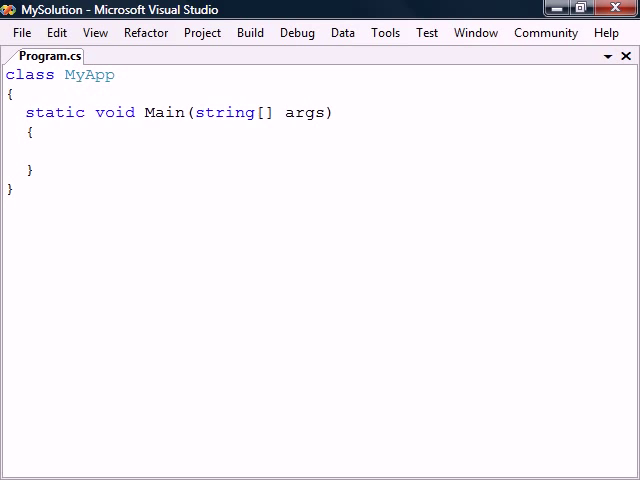
drag(33, 112, 337, 112)
text(System)
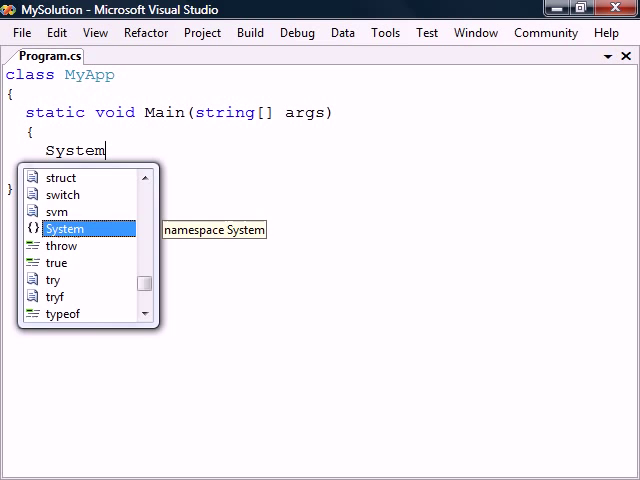
Step: Extend the Main statement to read System.Console
text(.Console)
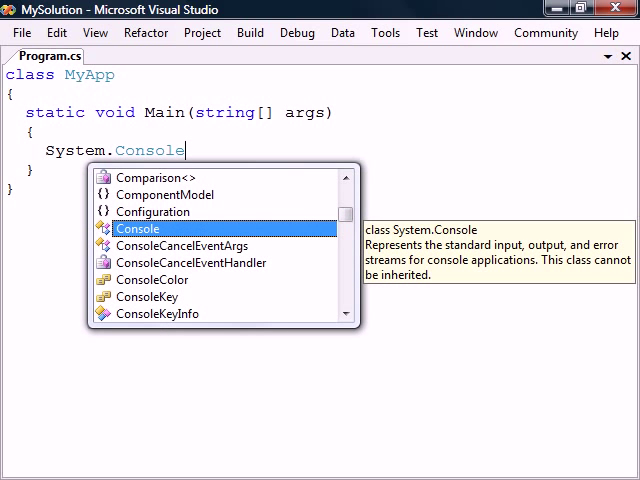
Step: Complete the line as System.Console.WriteLine("Hello World"); with a closing semicolon
text(.)
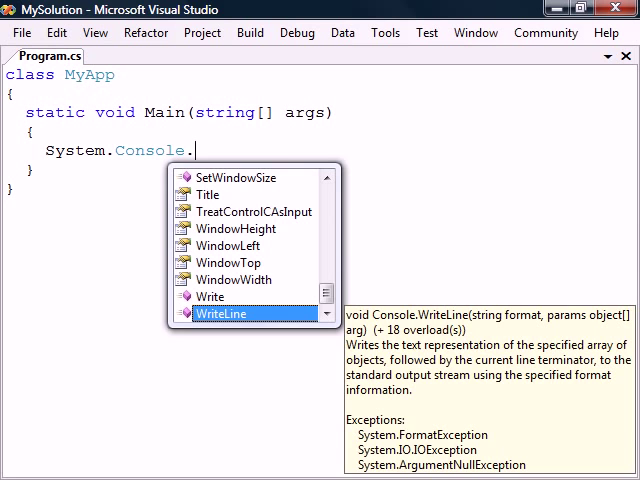
text(WriteLine("Hello World"))
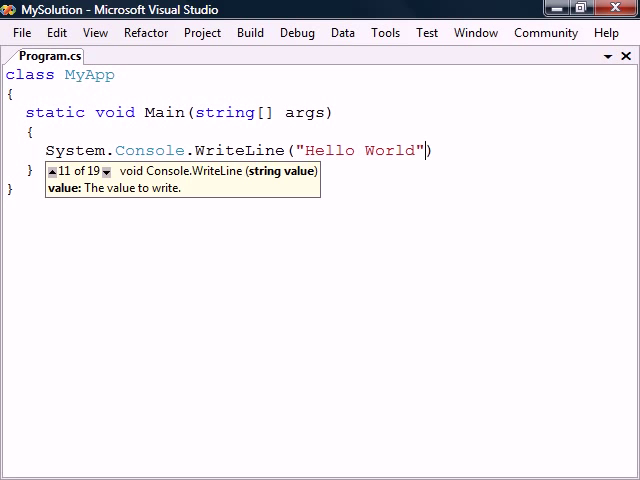
text(;)
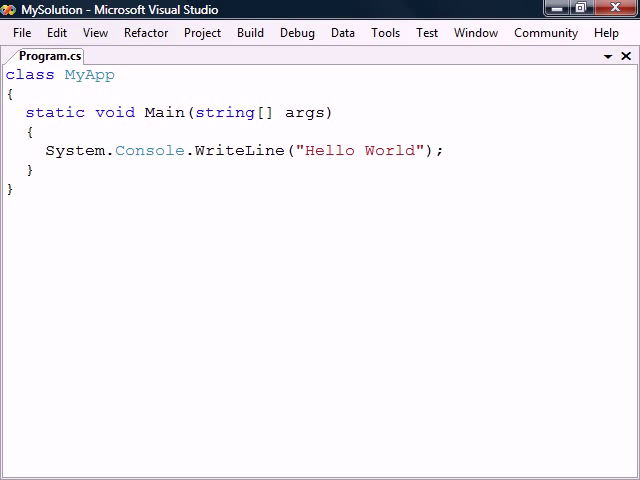
text(.)
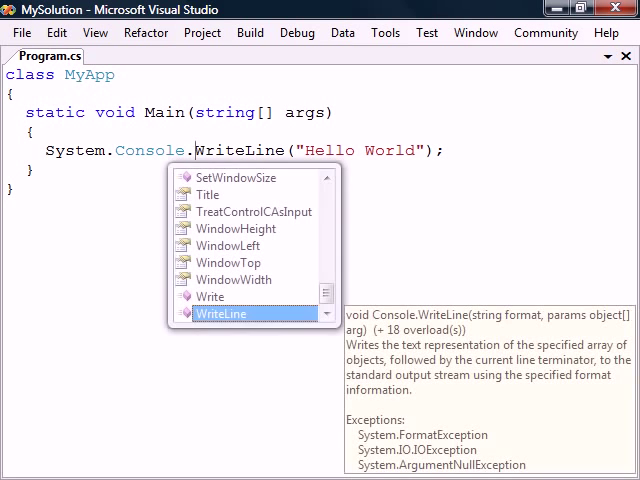